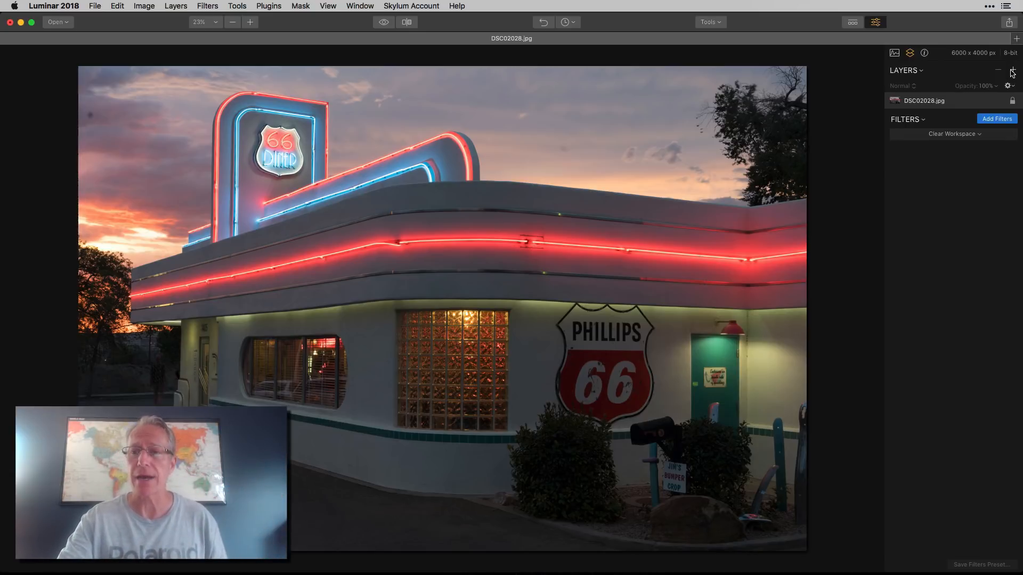
Add the Grungywall texture image as a new layer and lower its opacity to about 92 percent.
click(1012, 71)
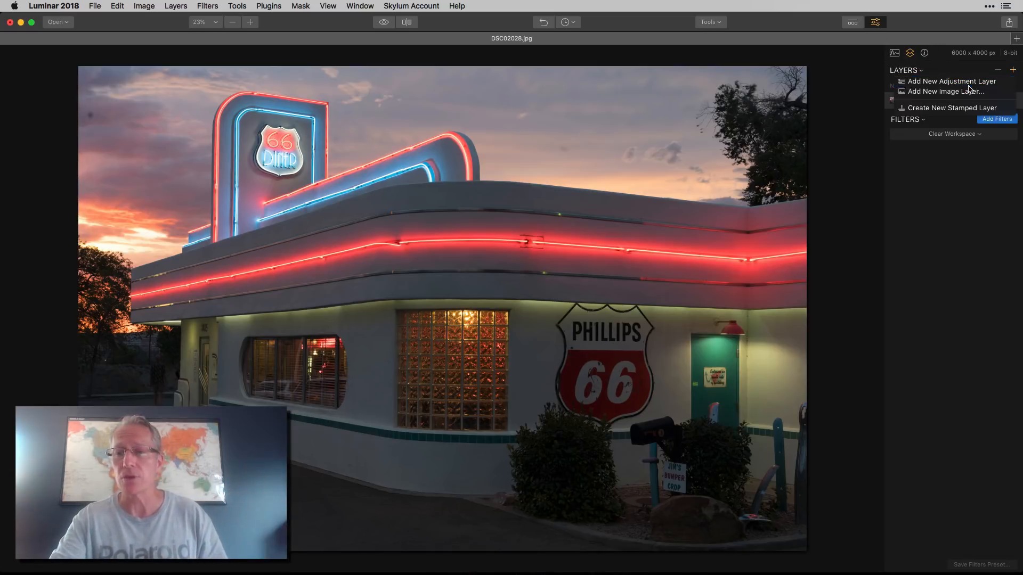
click(945, 92)
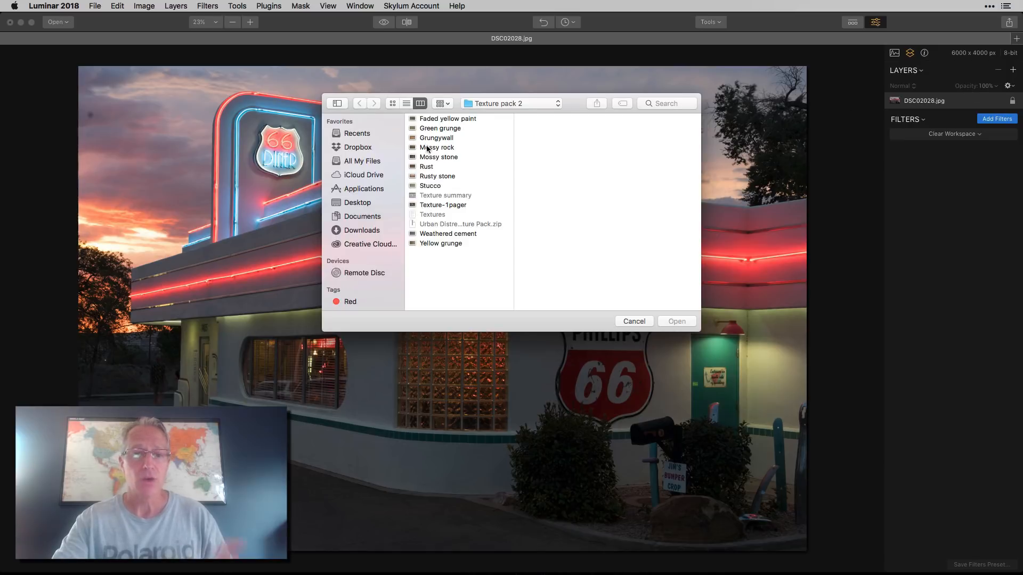
click(436, 137)
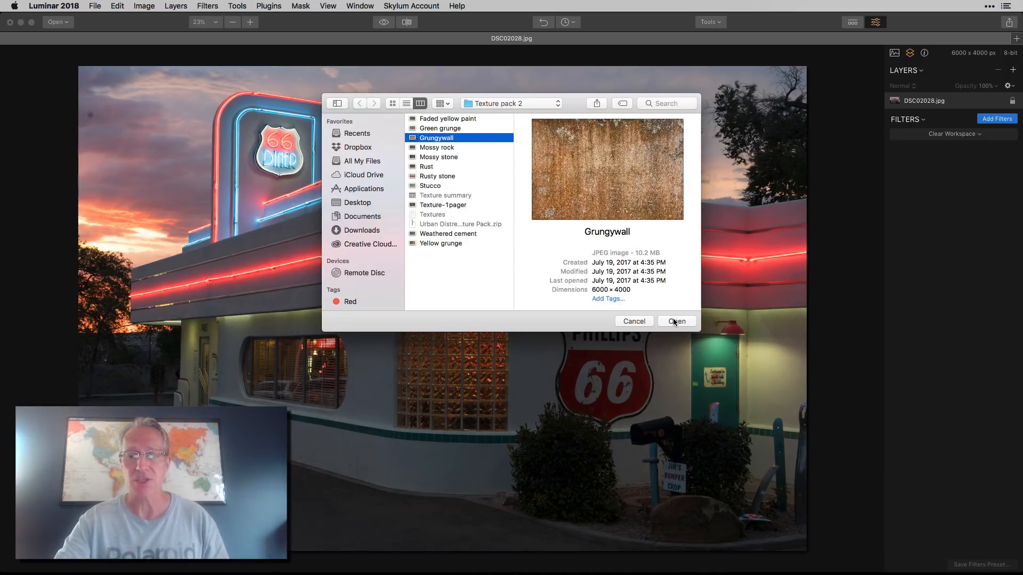
click(675, 321)
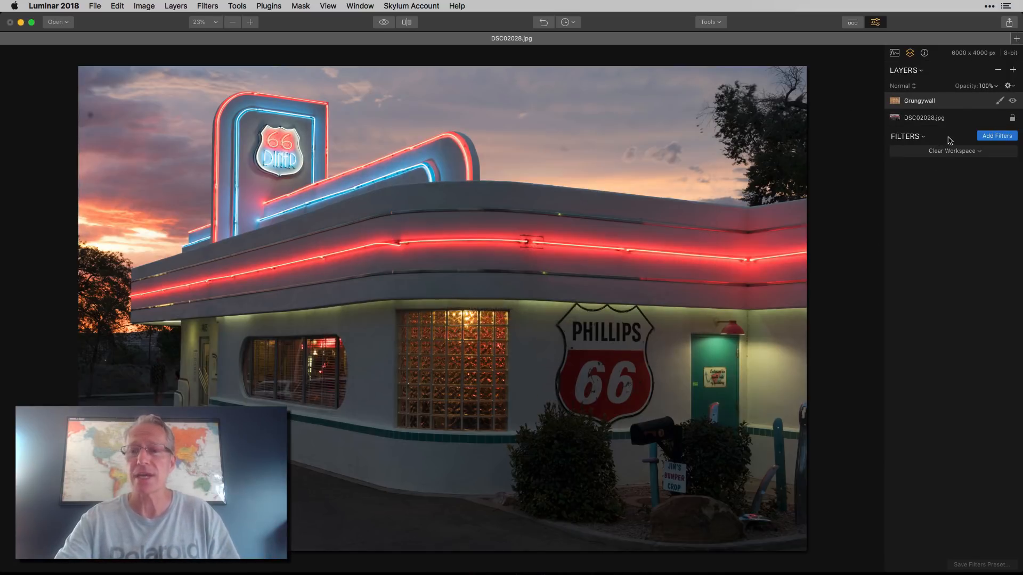
drag(1004, 95, 988, 94)
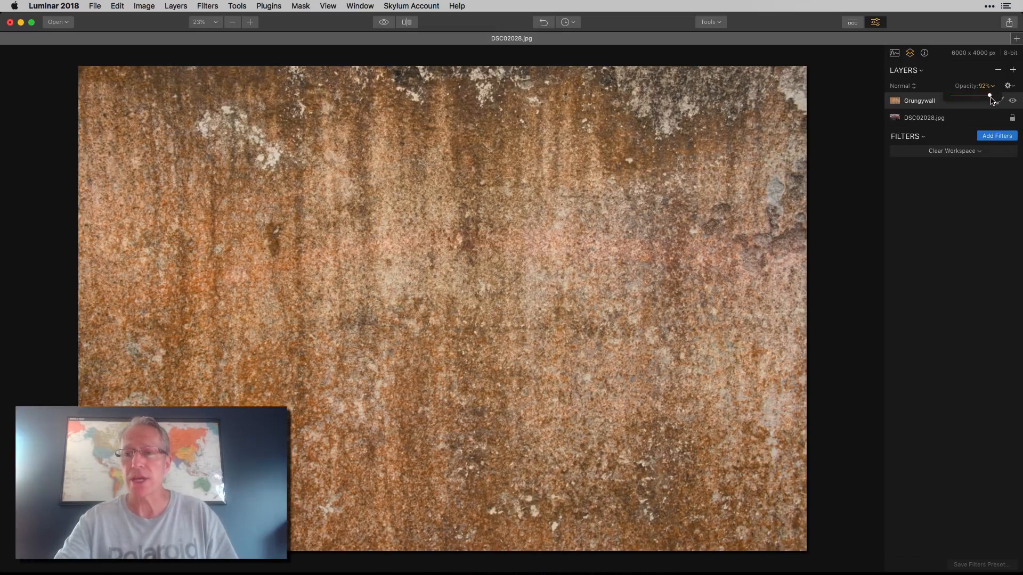
drag(989, 94, 961, 95)
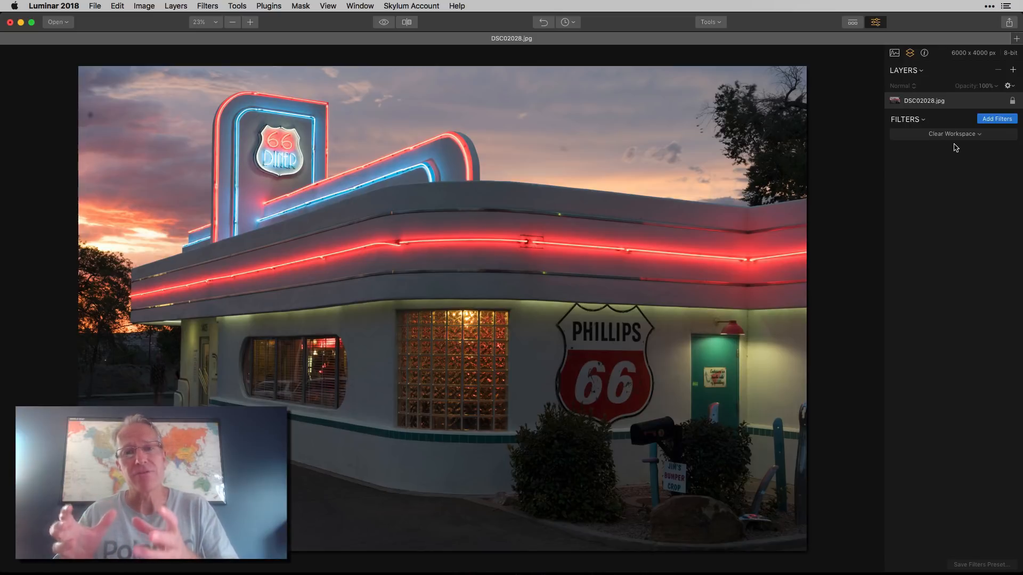
Load the Quick & Awesome workspace with Accent boost 36, saturation 15, vibrance 44 and clarity 31.
click(951, 134)
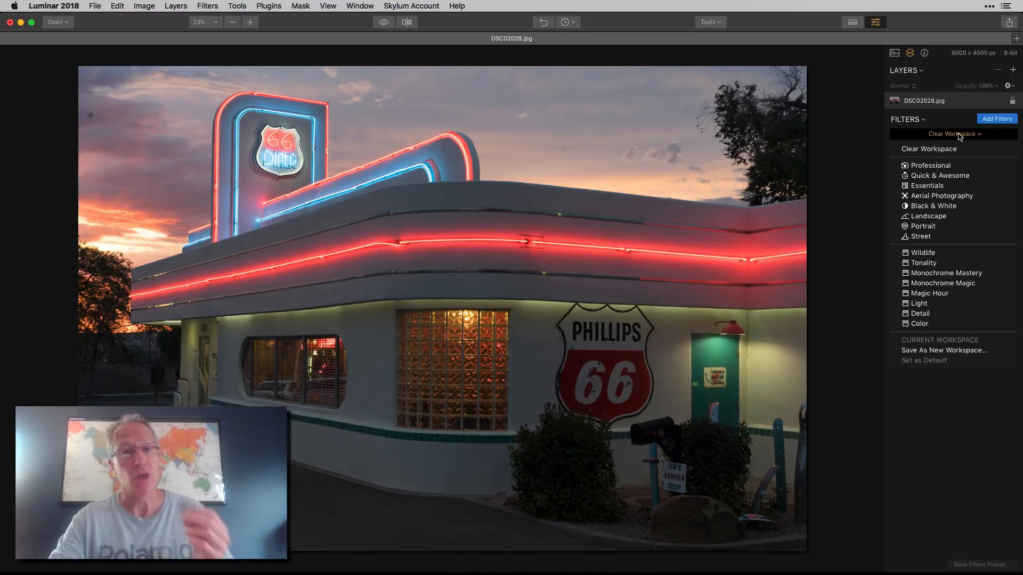
click(940, 176)
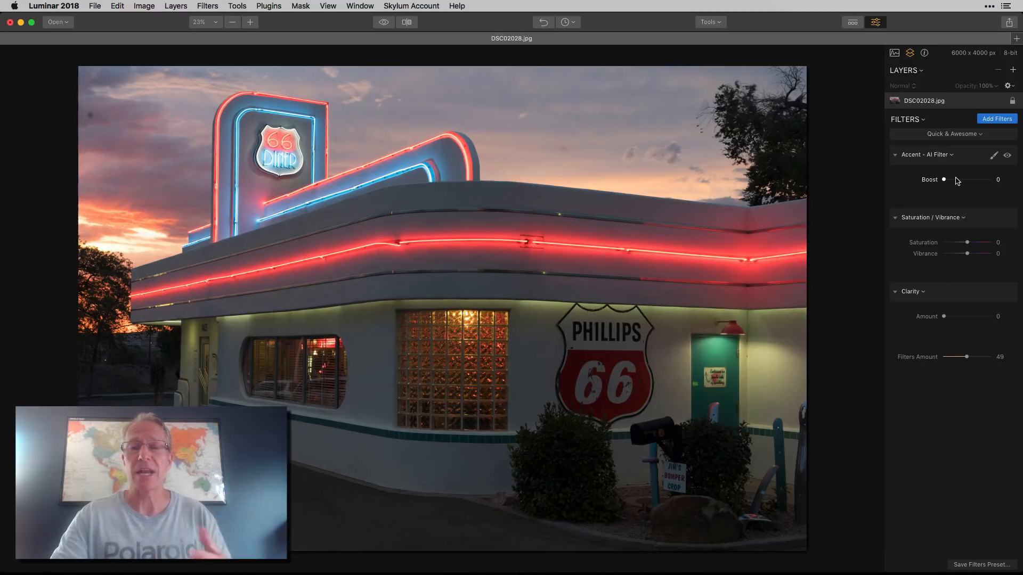
drag(943, 178, 958, 179)
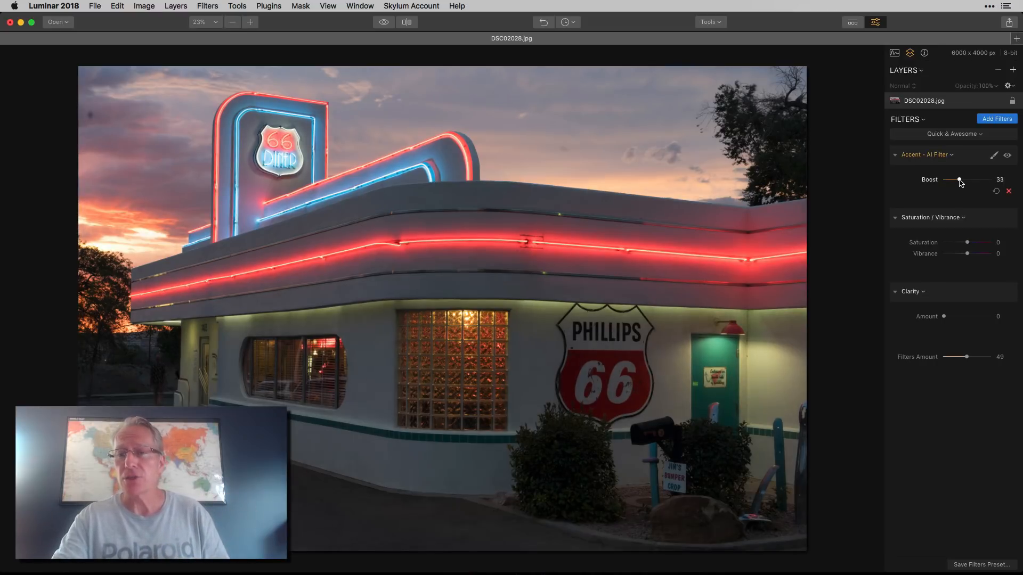
drag(967, 254, 977, 254)
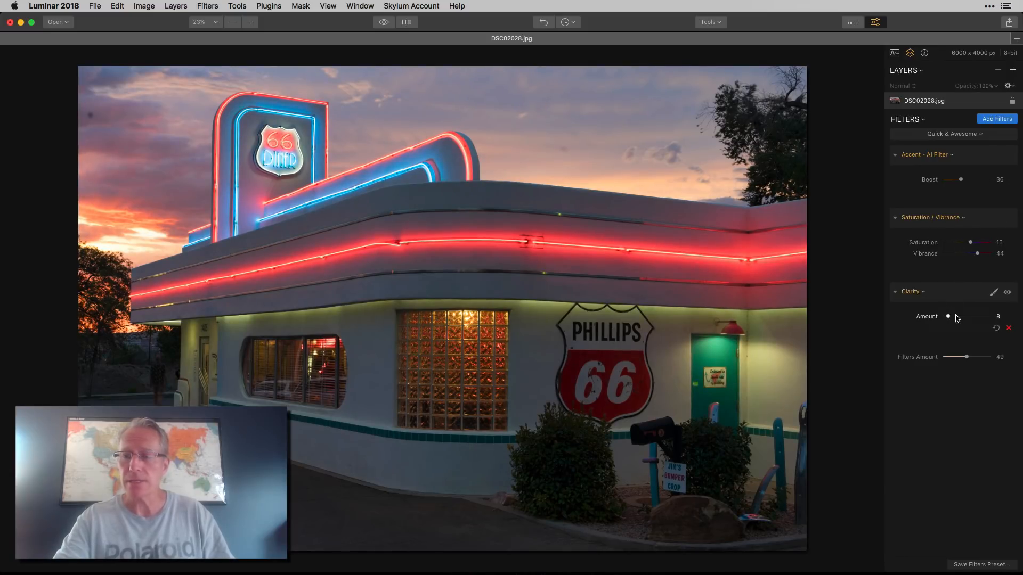
drag(946, 316, 958, 316)
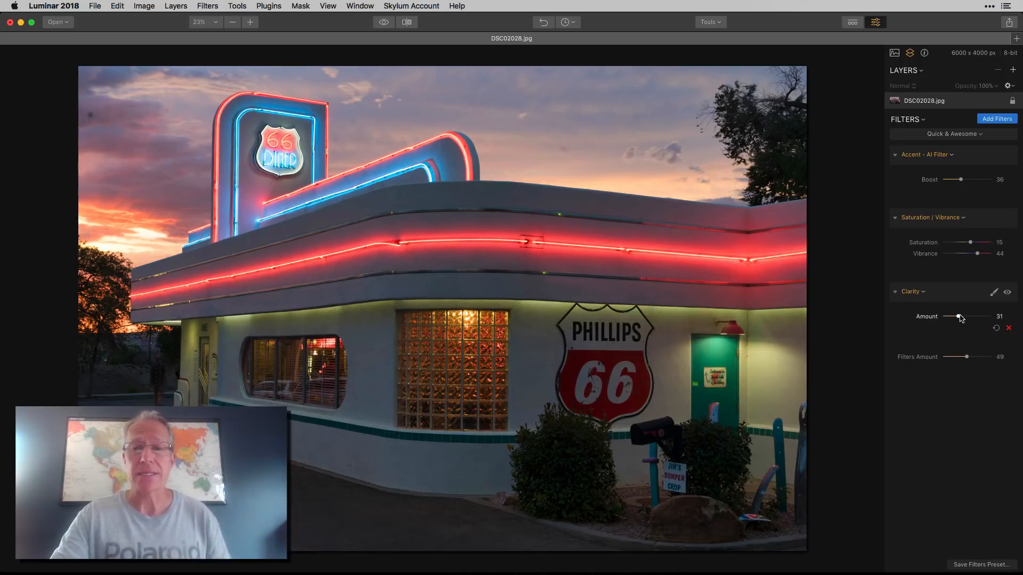
click(951, 135)
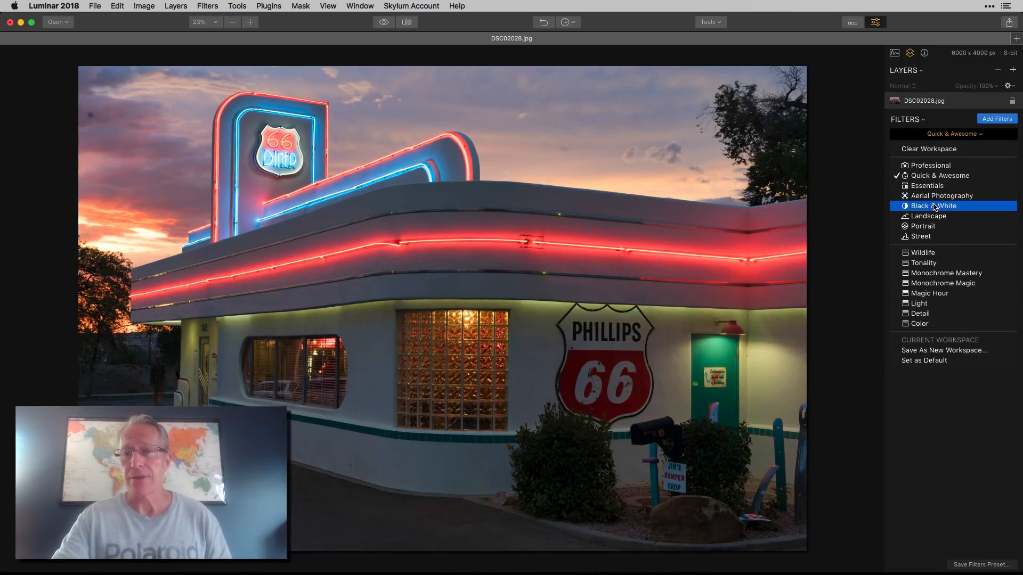
Try the Landscape workspace, then load the Magic Hour set of filters instead.
click(927, 217)
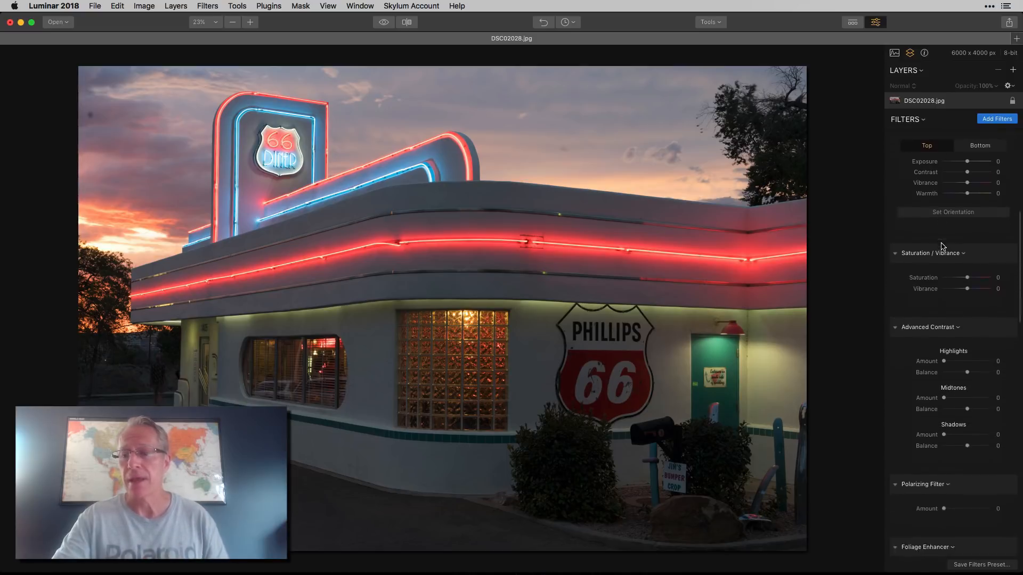
scroll(down, 3)
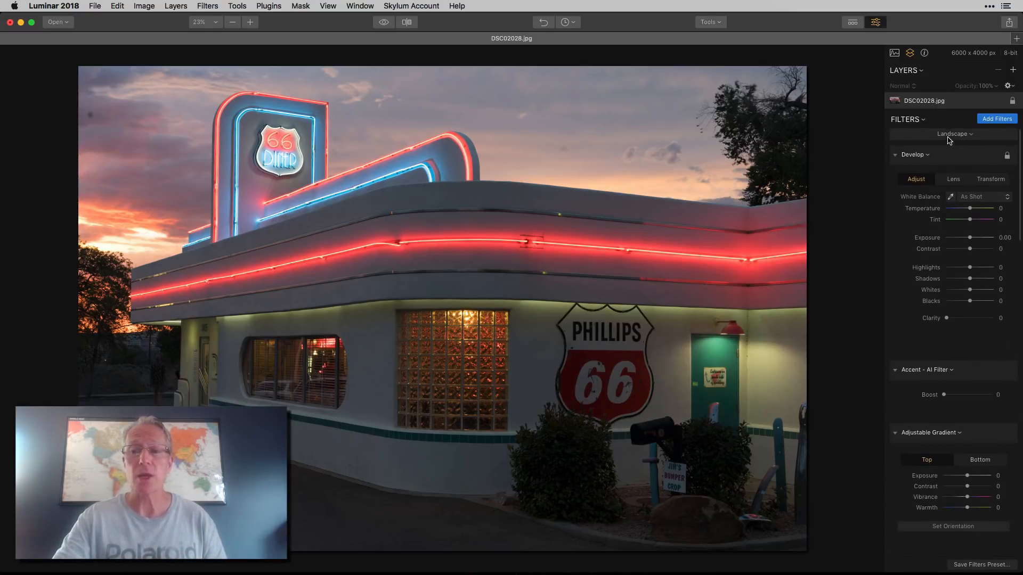
click(952, 134)
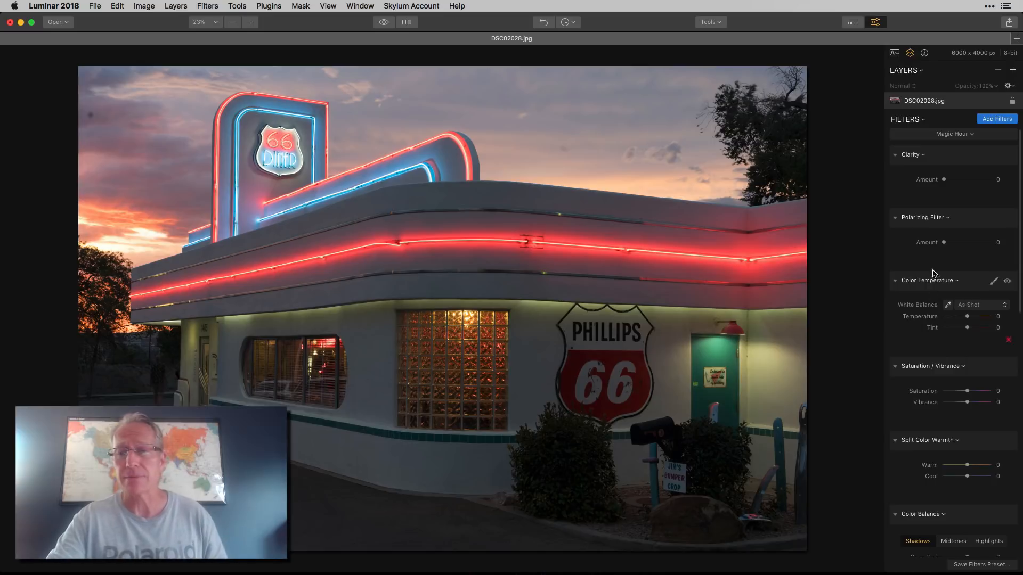
Set Polarizing 63, cooler temperature, saturation 26, higher vibrance and Split Color Warmth.
drag(945, 241, 965, 242)
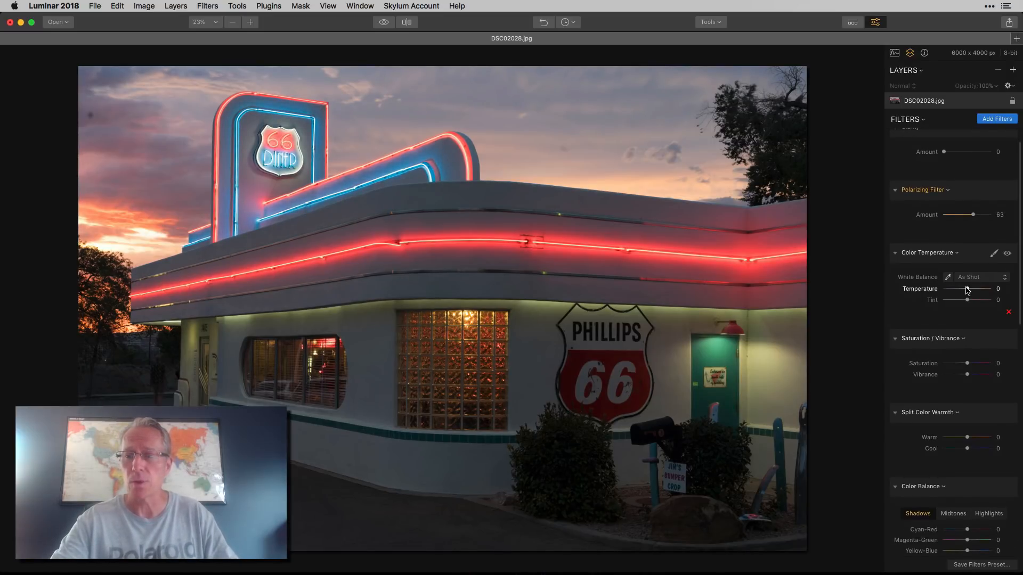
drag(978, 288, 967, 289)
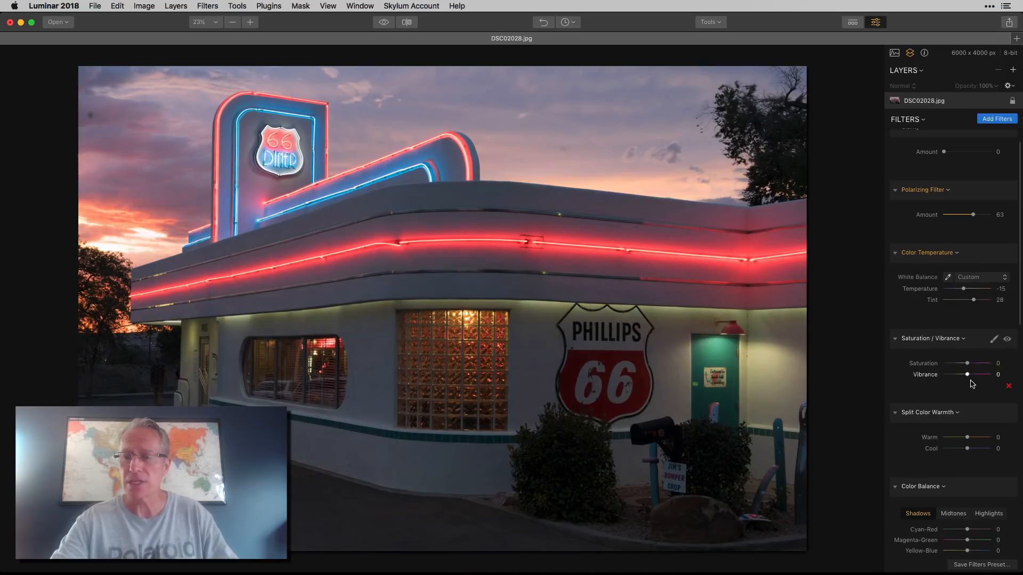
drag(966, 374, 976, 374)
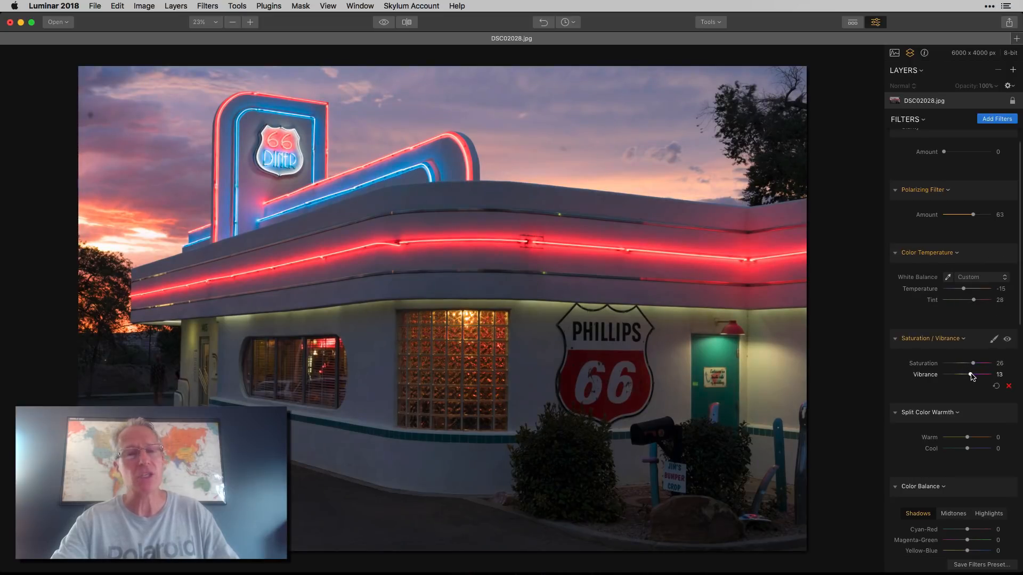
drag(969, 374, 976, 374)
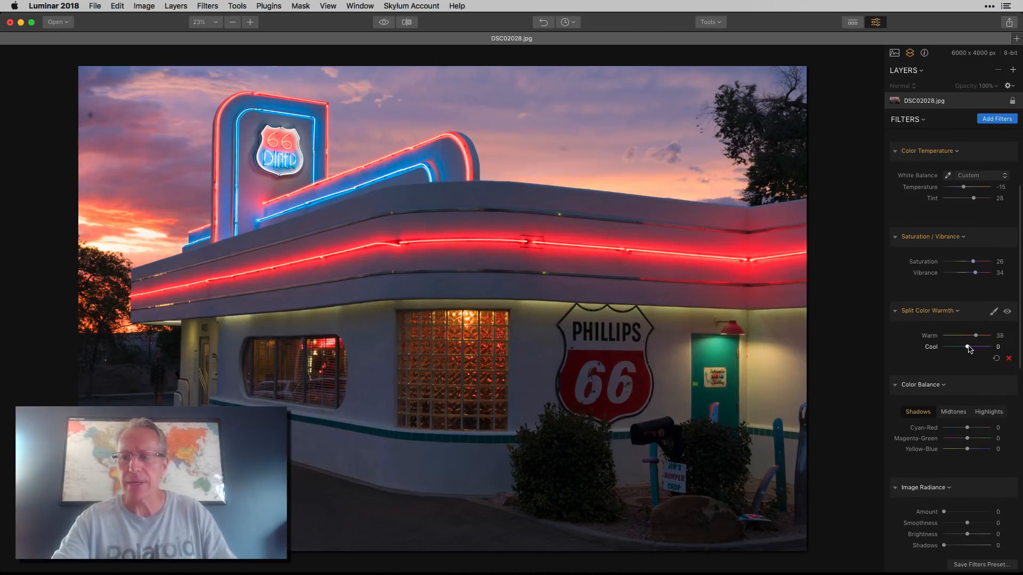
scroll(down, 3)
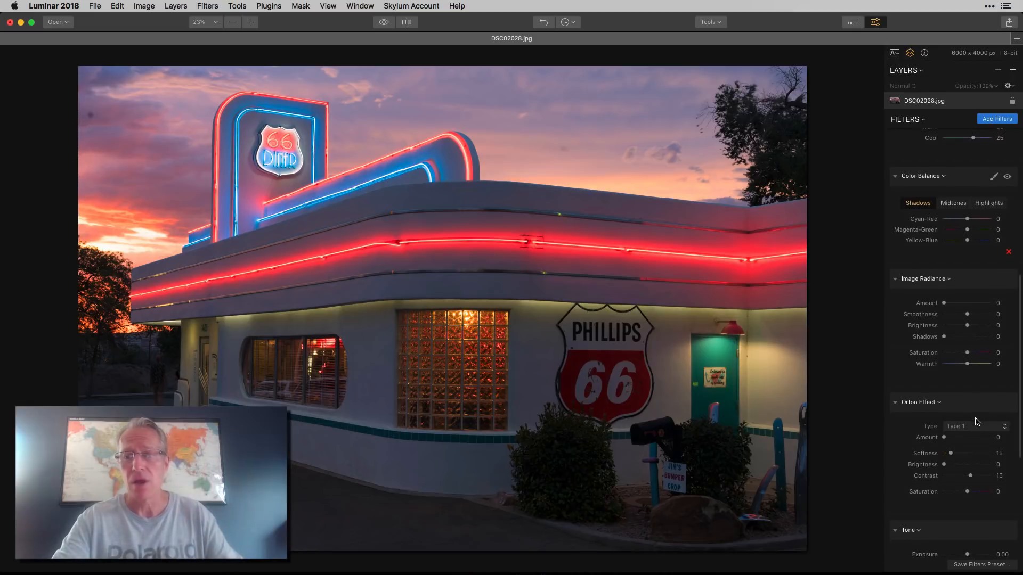
drag(947, 302, 970, 303)
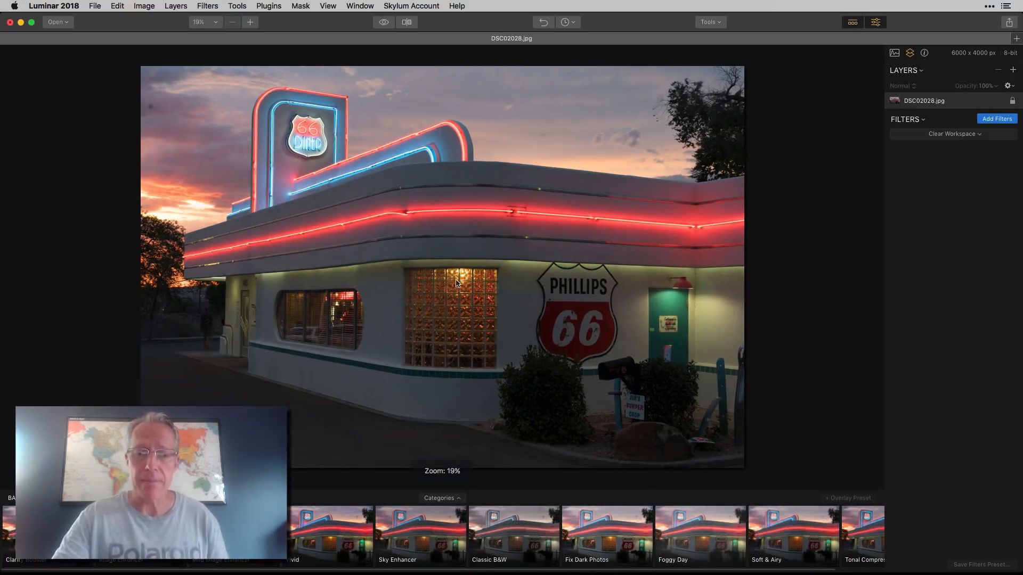
Apply a Basic-category preset giving exposure 0.30, contrast 40, highlights -72 and saturation 16.
click(441, 497)
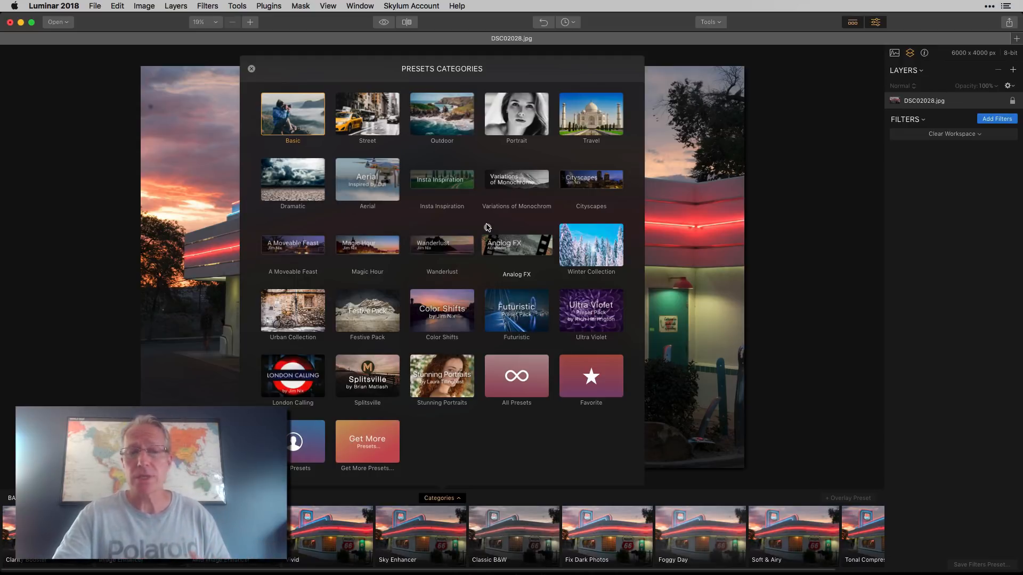
click(252, 69)
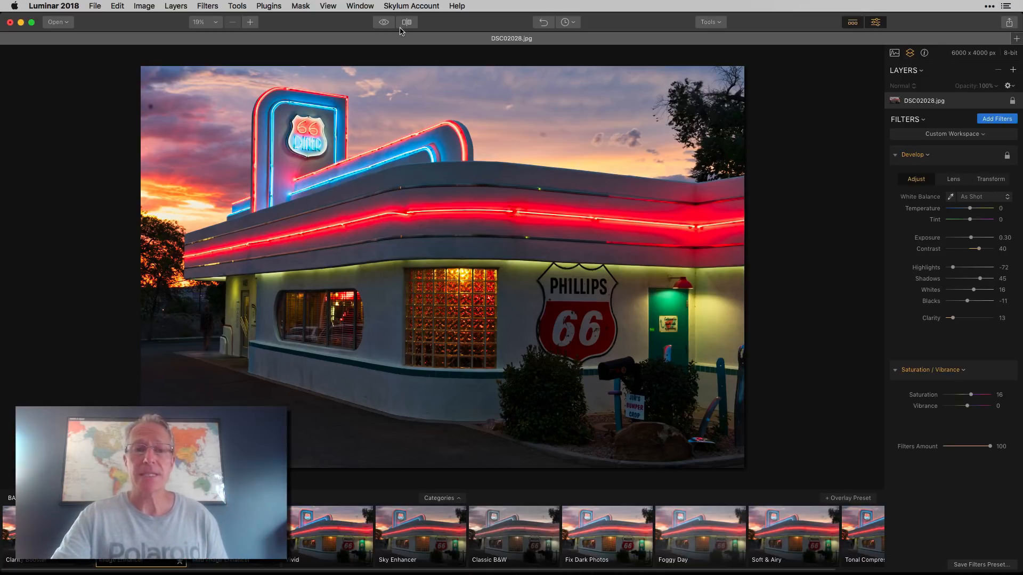
click(383, 21)
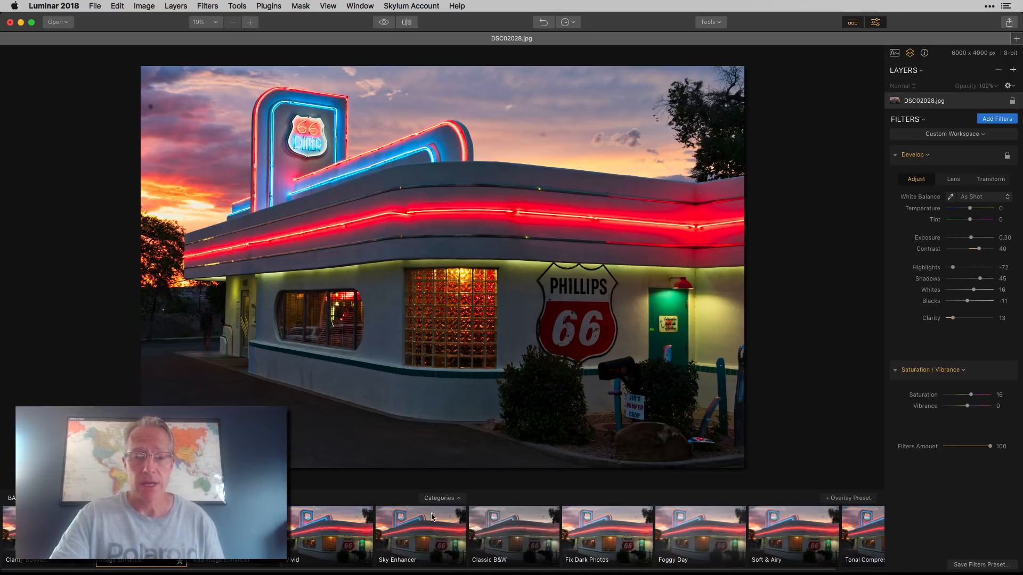
Apply a warmer sunset preset, compare with the original, and lower temperature to 5 and saturation to 8.
click(441, 498)
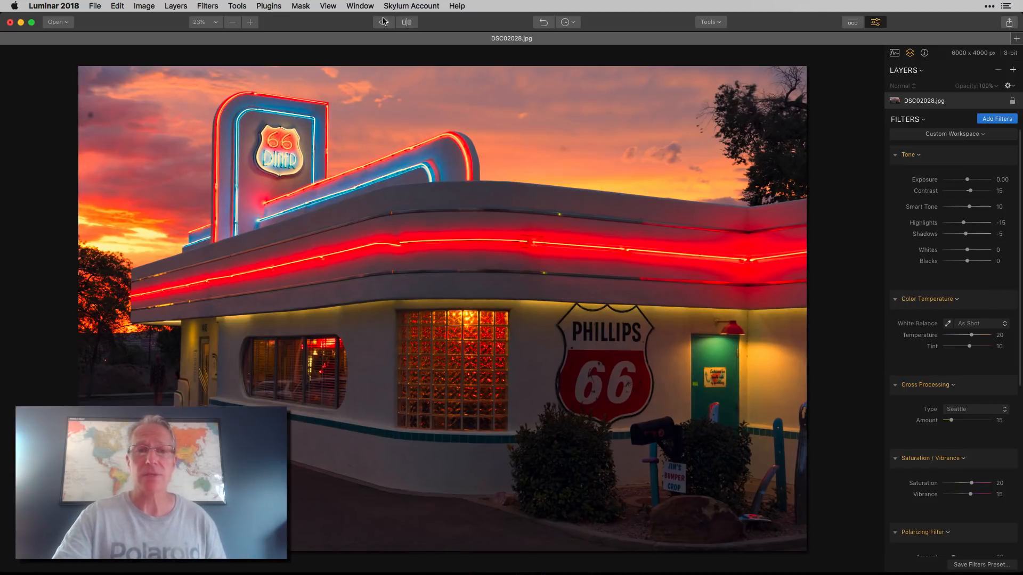
click(384, 21)
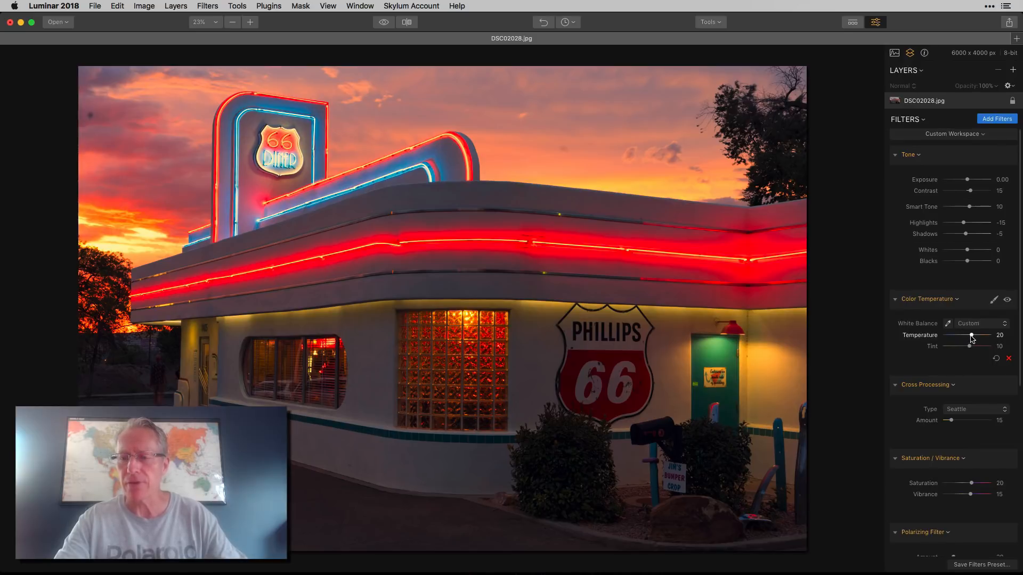
drag(970, 335, 967, 335)
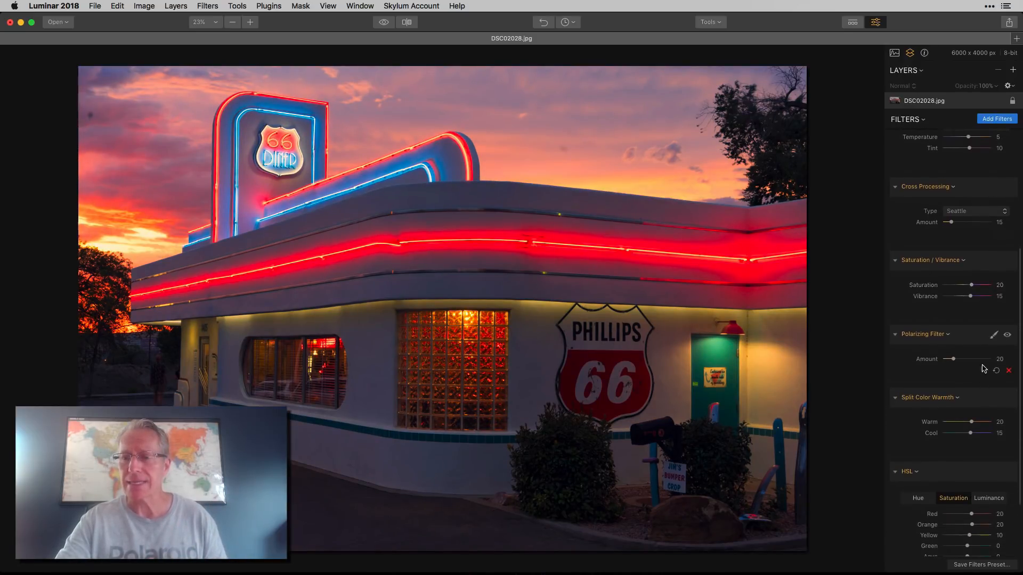
drag(971, 286, 968, 285)
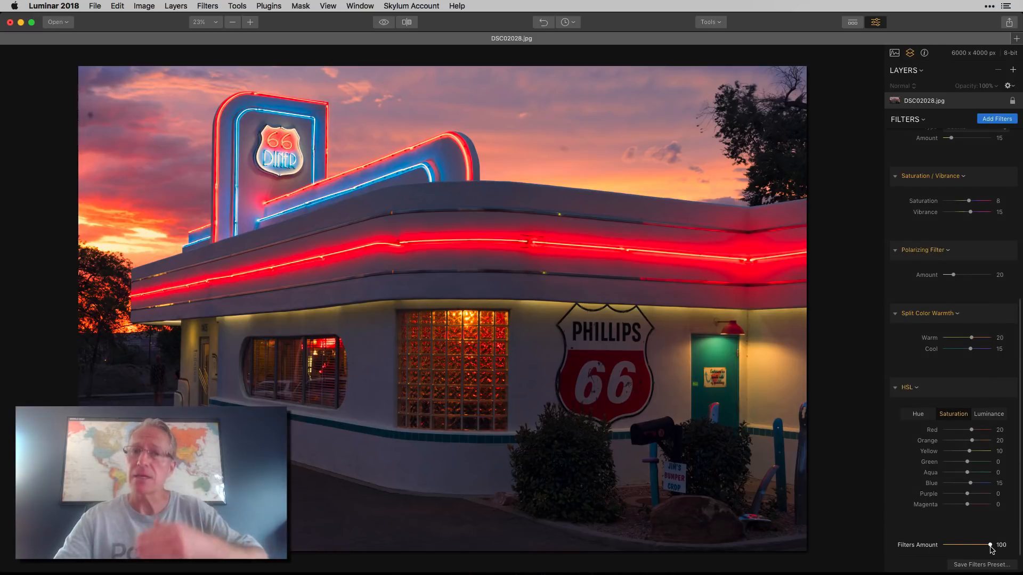
Sweep the Filters Amount slider down to zero and back to compare the effect.
drag(992, 544, 986, 544)
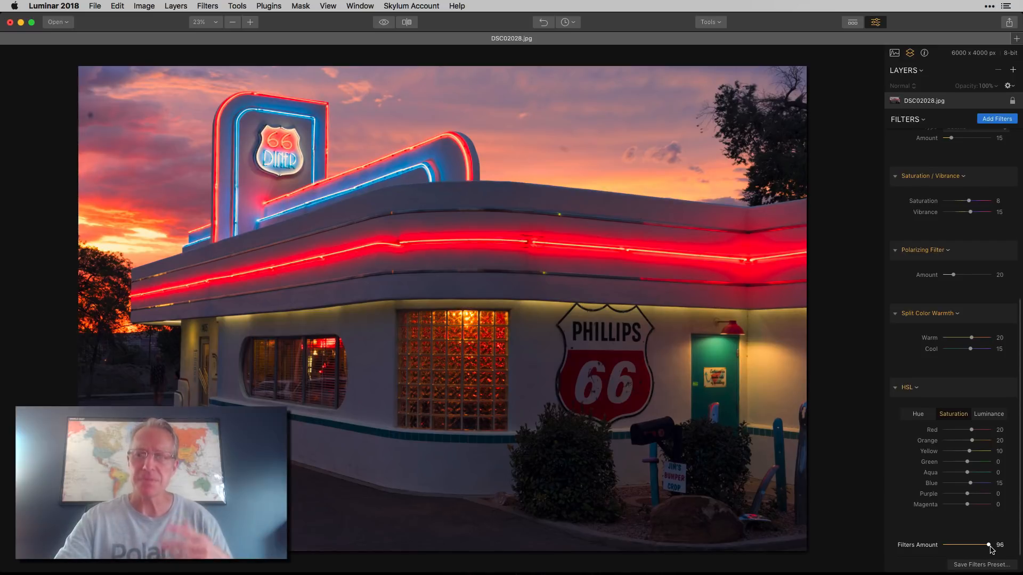
drag(986, 544, 960, 544)
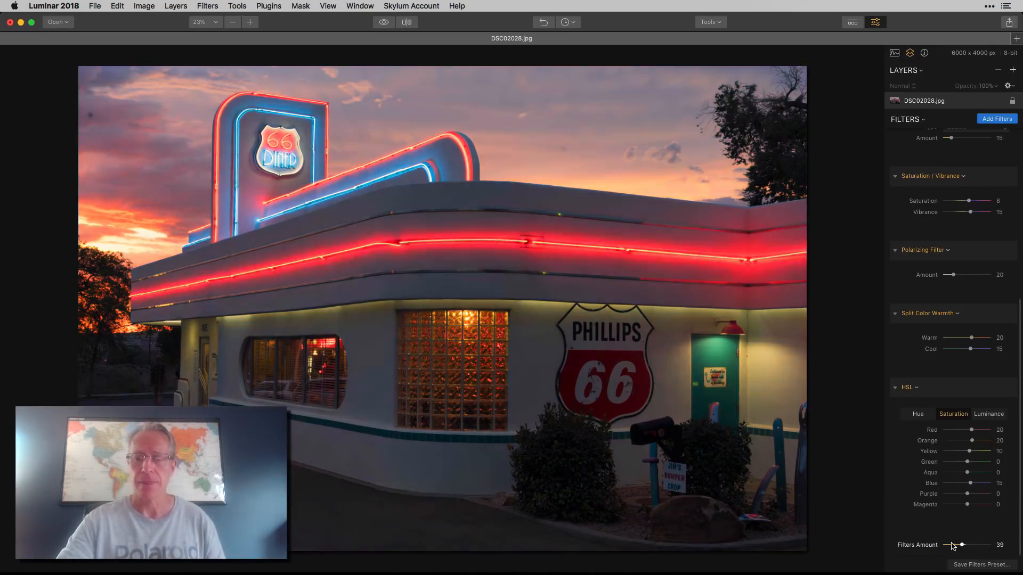
drag(961, 544, 945, 545)
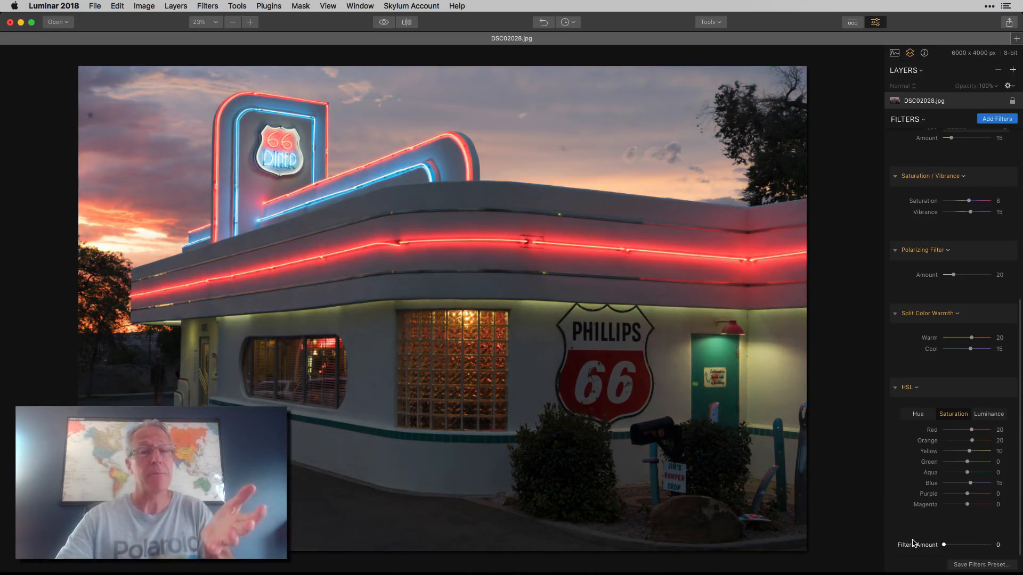
drag(945, 544, 992, 544)
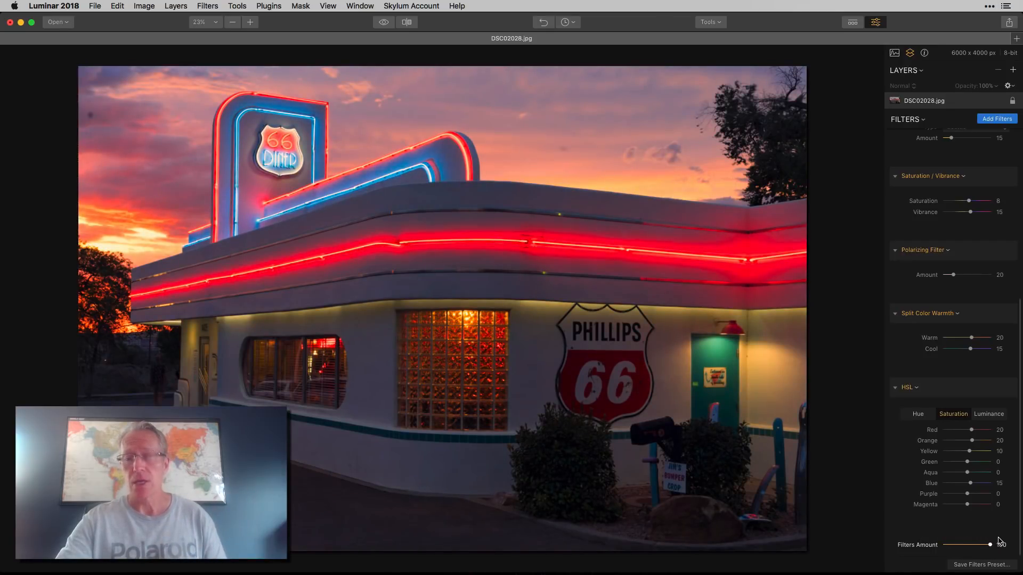
drag(990, 544, 974, 544)
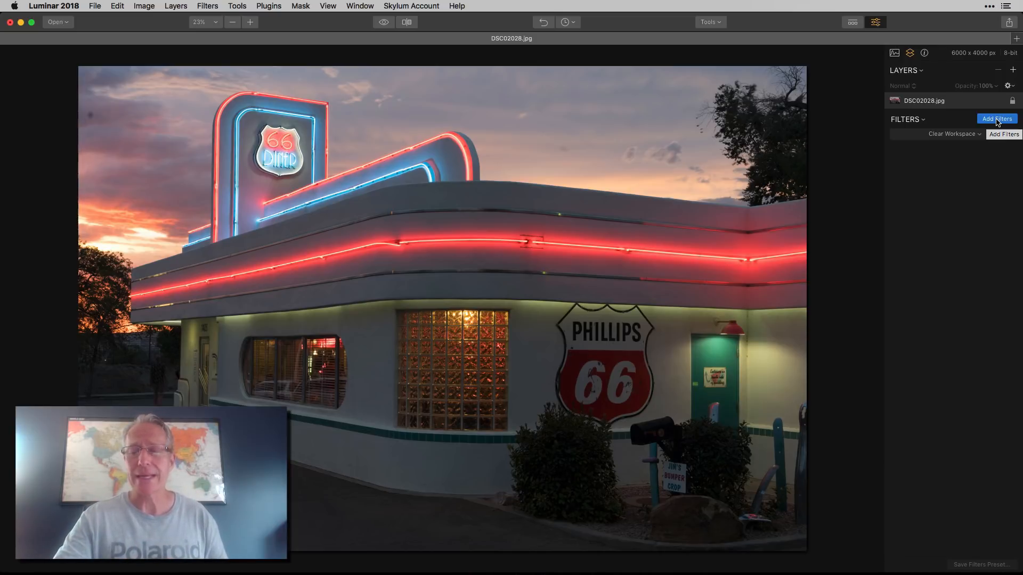
Browse the Filters Catalog via Add Filters, then close it without adding any.
click(996, 119)
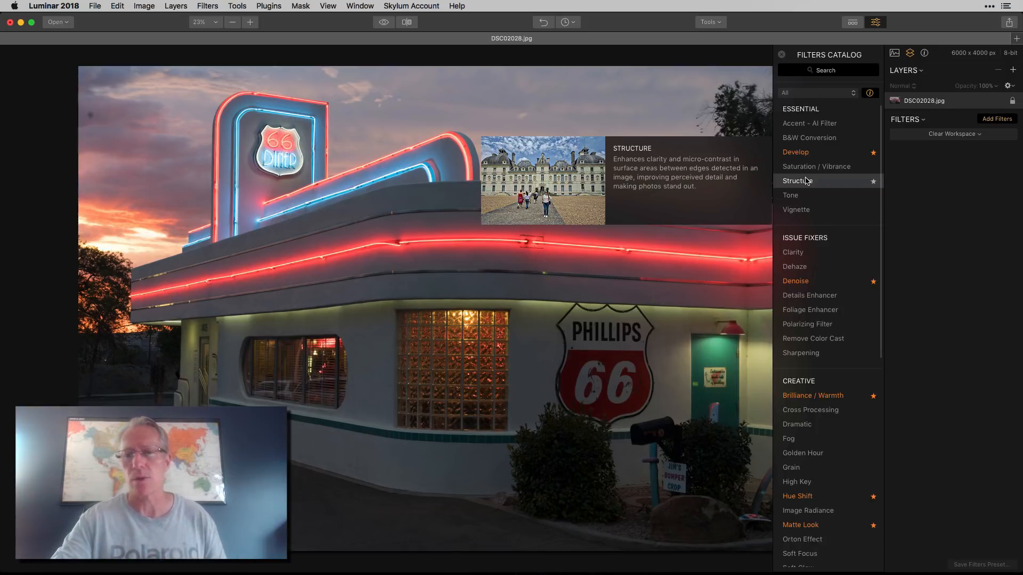
scroll(down, 3)
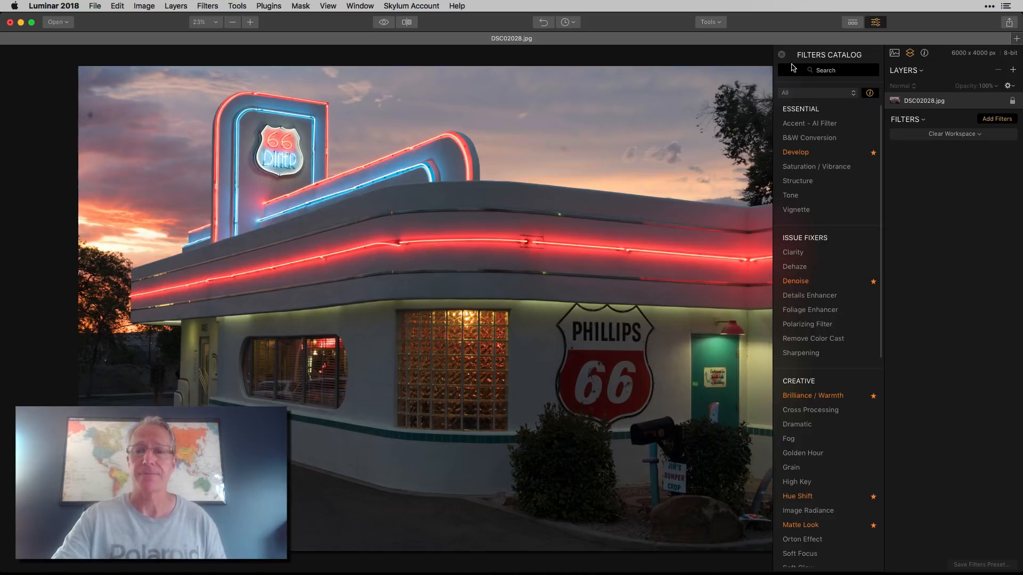
click(781, 54)
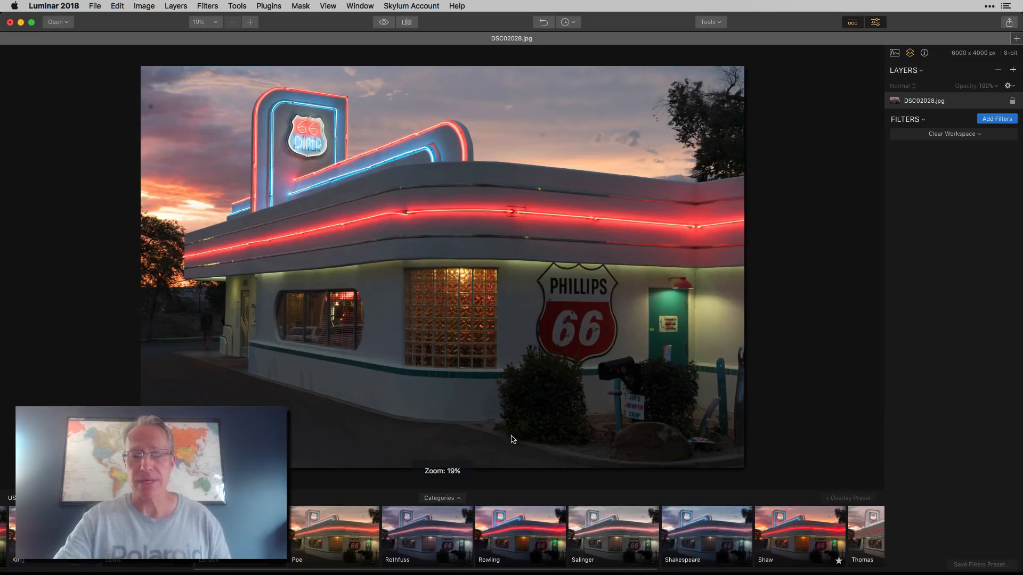
Apply a preset adding tone, colour, soft focus, structure and Image Radiance filters, scrolling to Image Radiance.
click(852, 22)
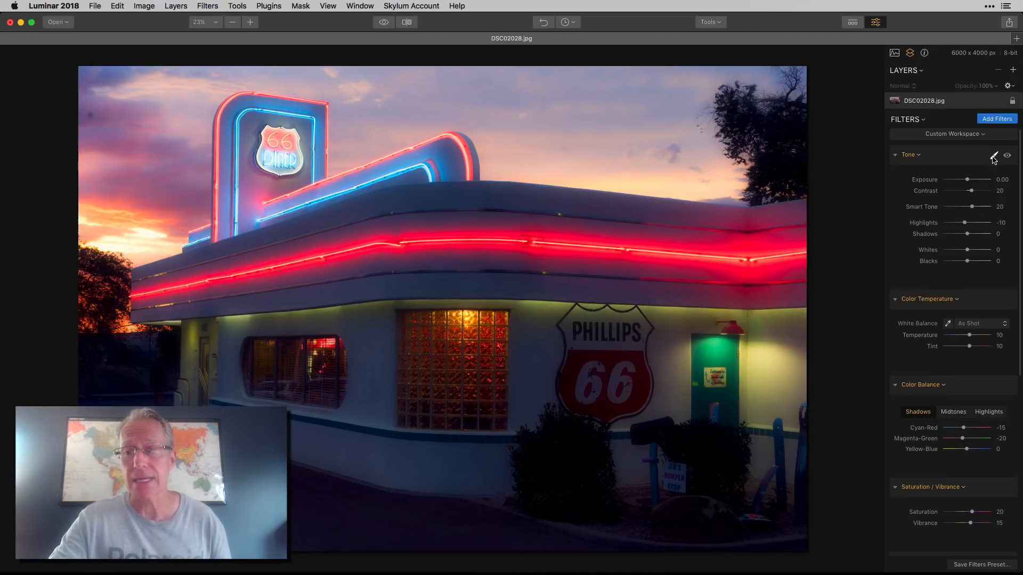
click(993, 156)
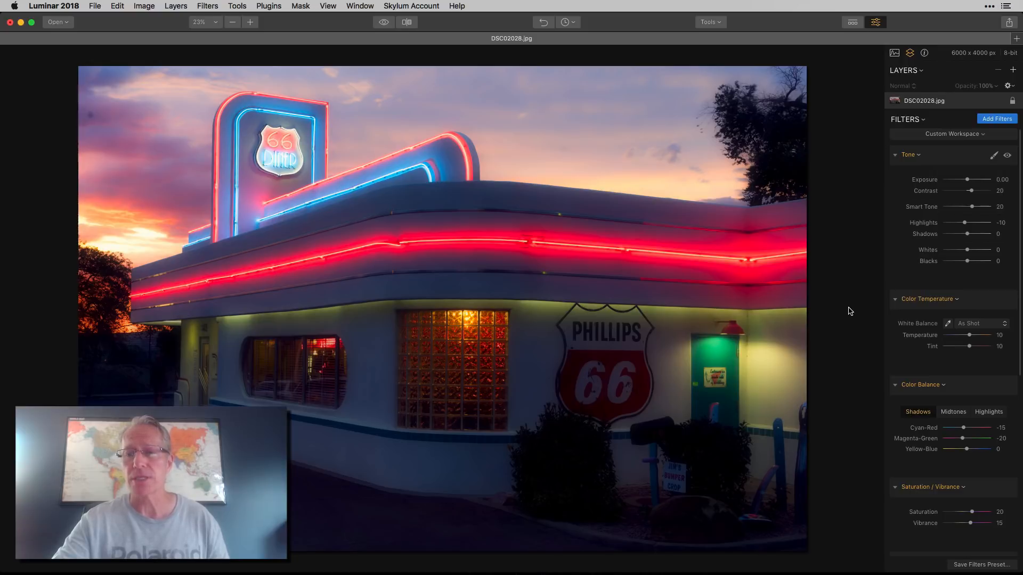
mouse_move(944, 115)
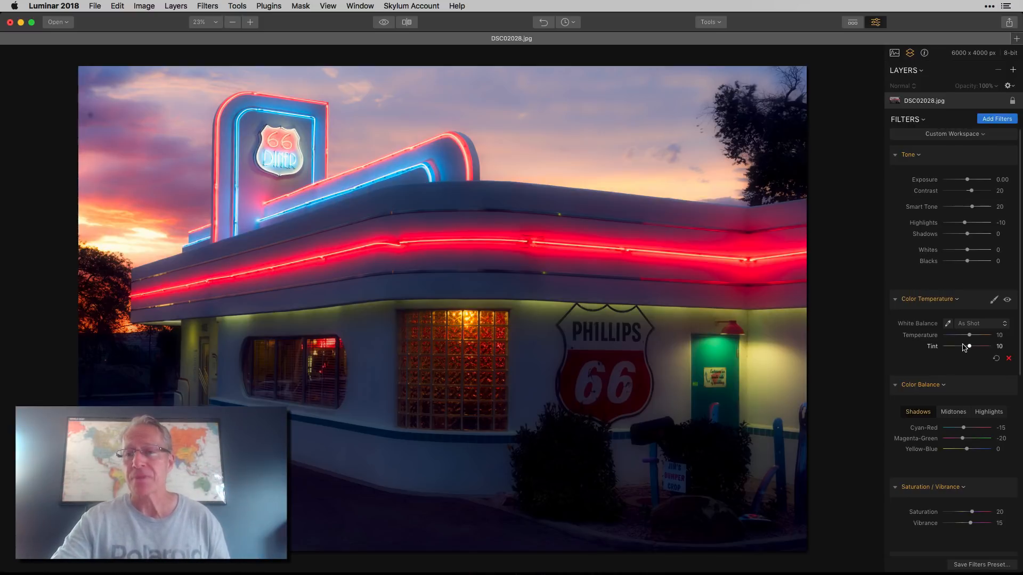
scroll(down, 3)
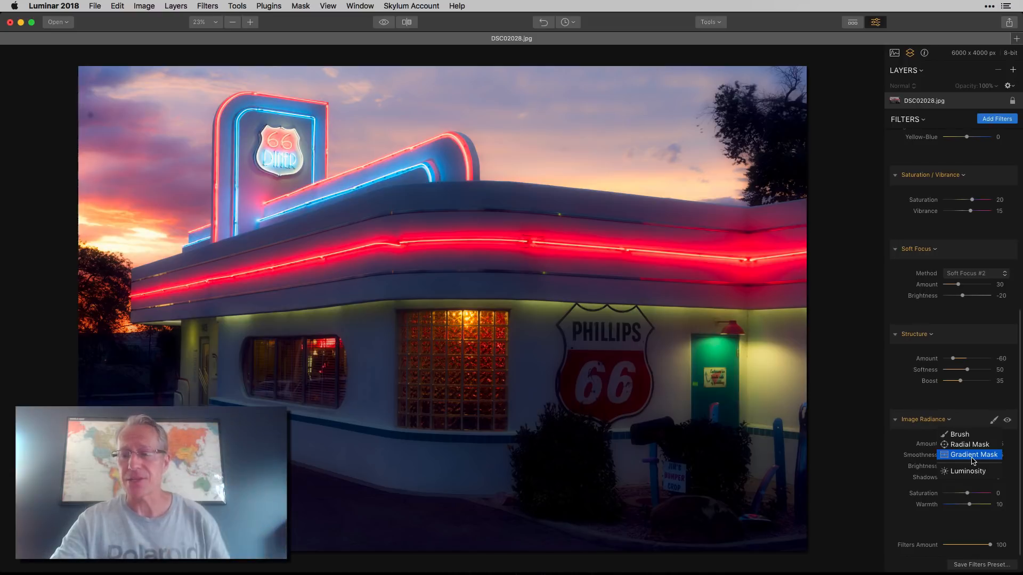
Add a gradient mask to Image Radiance, moved lower across the neon band, and confirm it.
click(973, 455)
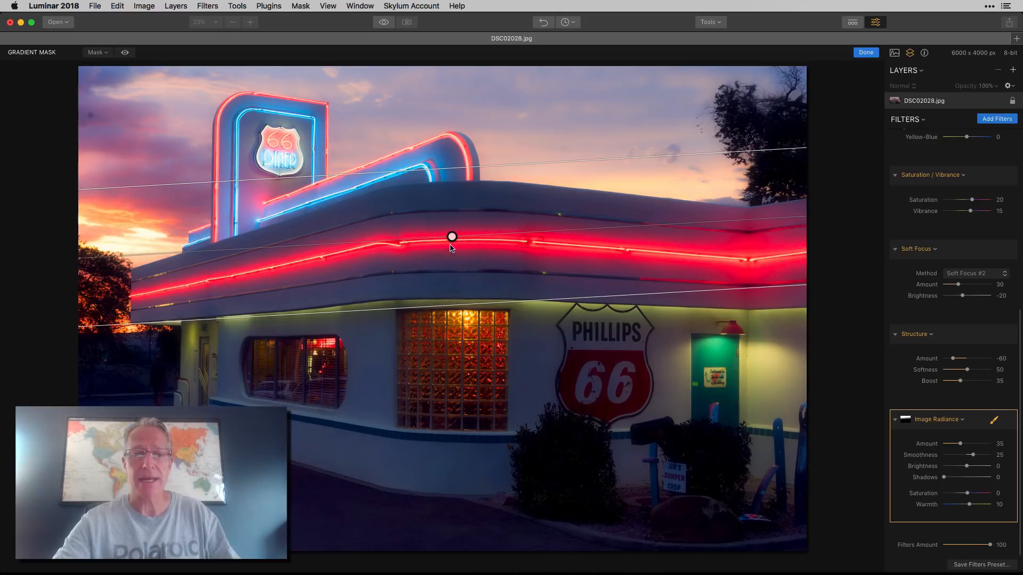
drag(452, 237, 454, 274)
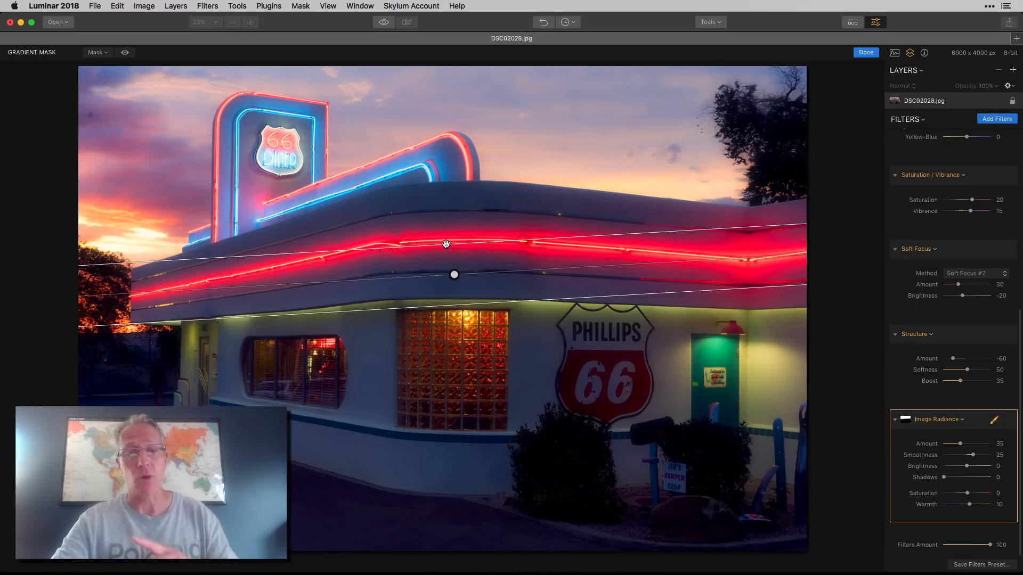
click(865, 52)
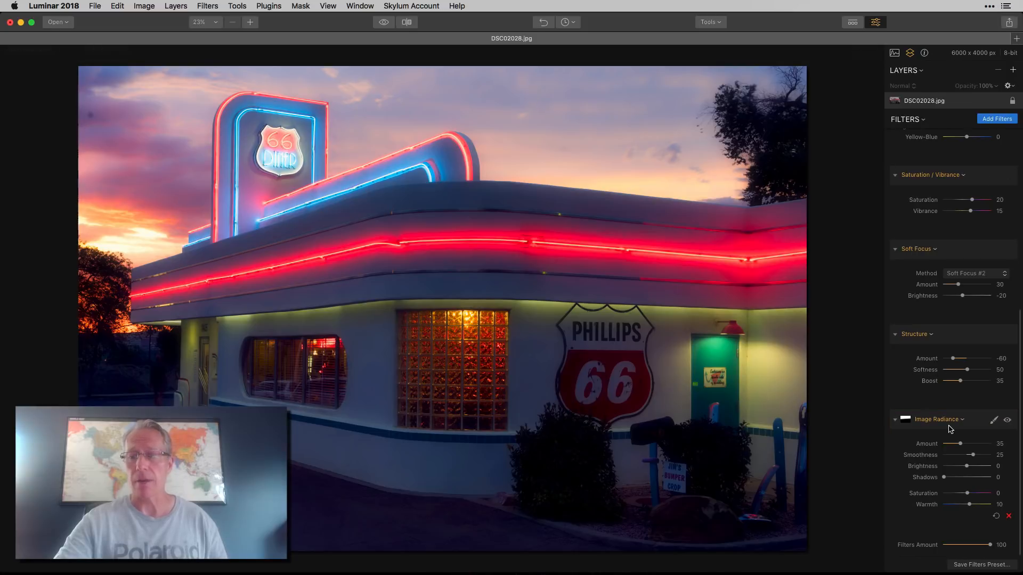
Reopen the Image Radiance mask in brush mode, hide the red overlay to check it, and confirm.
click(994, 420)
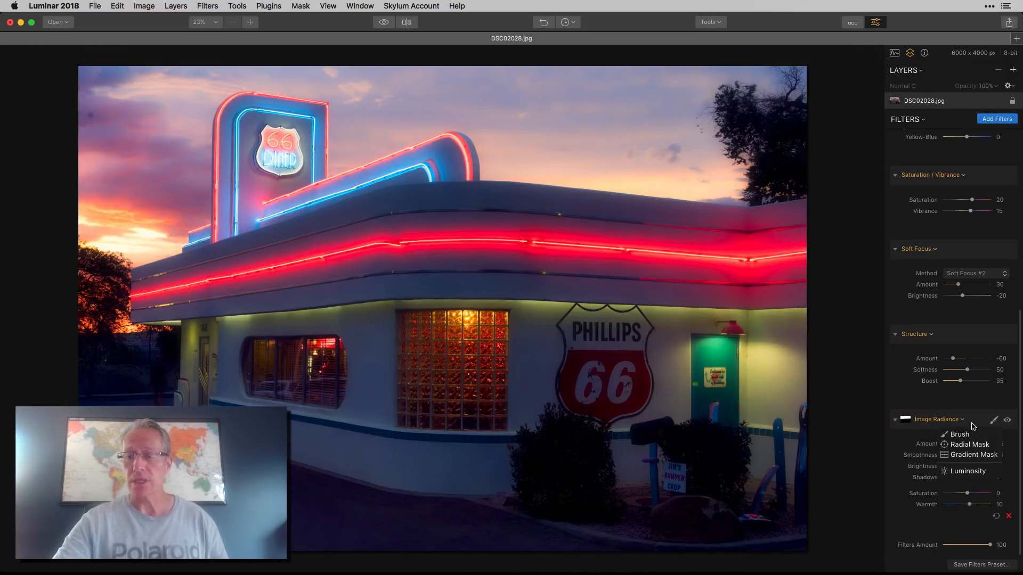
click(957, 433)
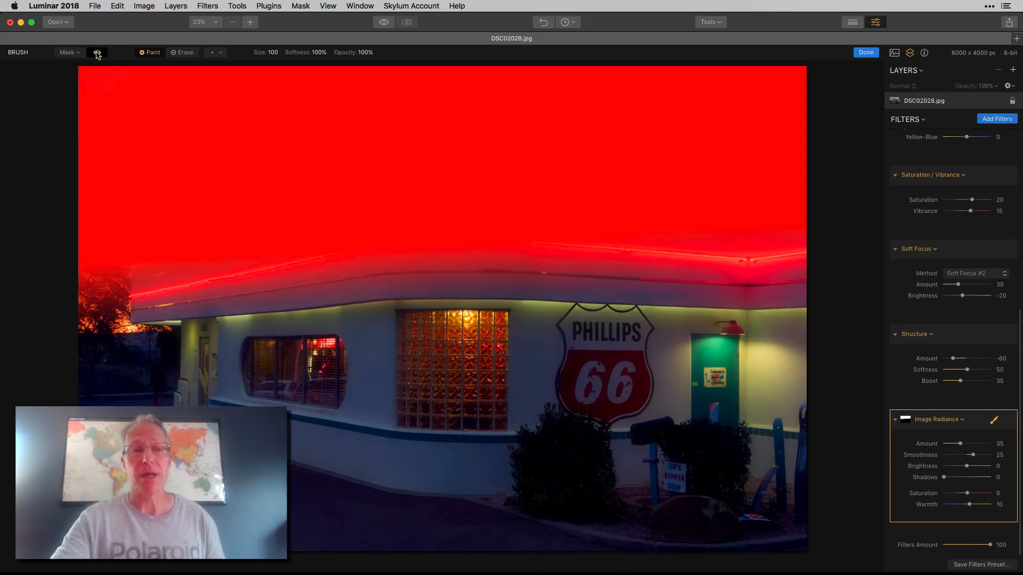
click(97, 52)
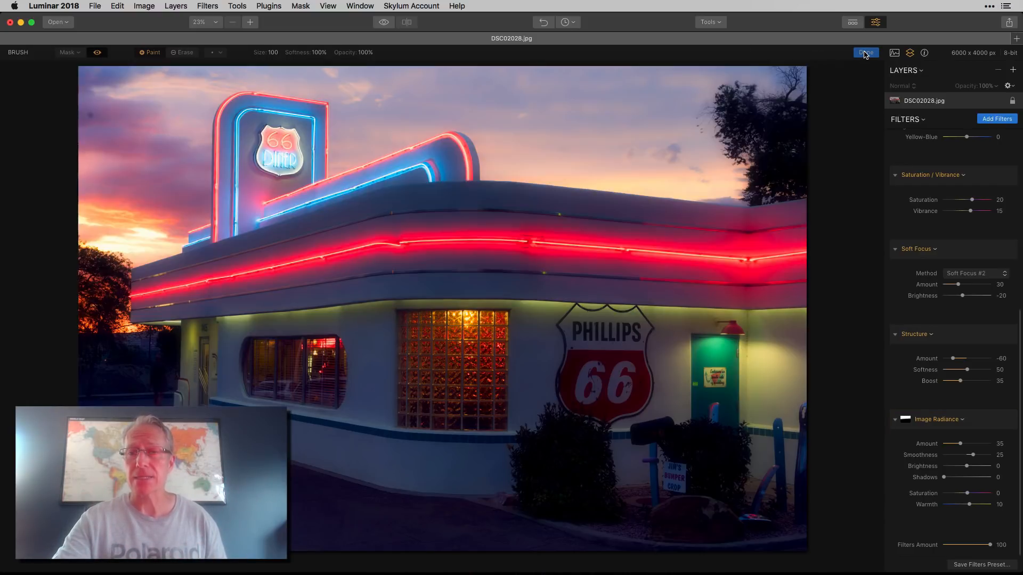
click(865, 52)
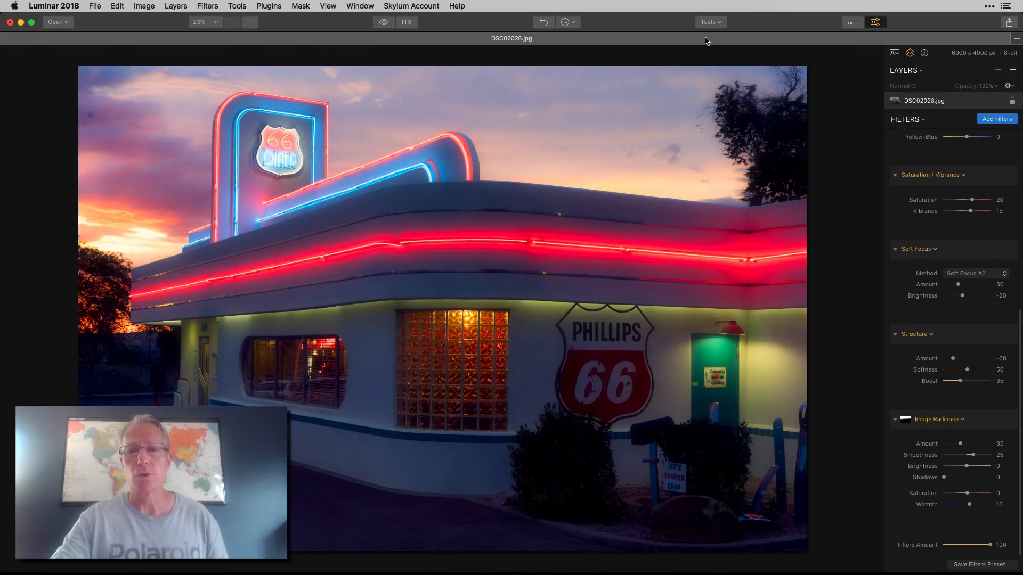
Erase the dust spots in the sky with the Erase tool and apply the result.
click(708, 21)
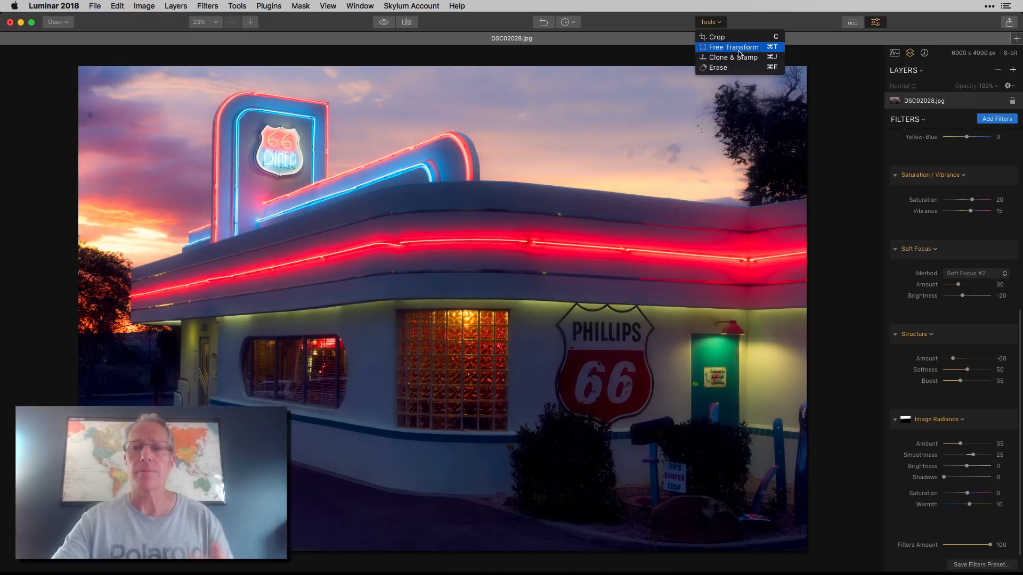
mouse_move(734, 67)
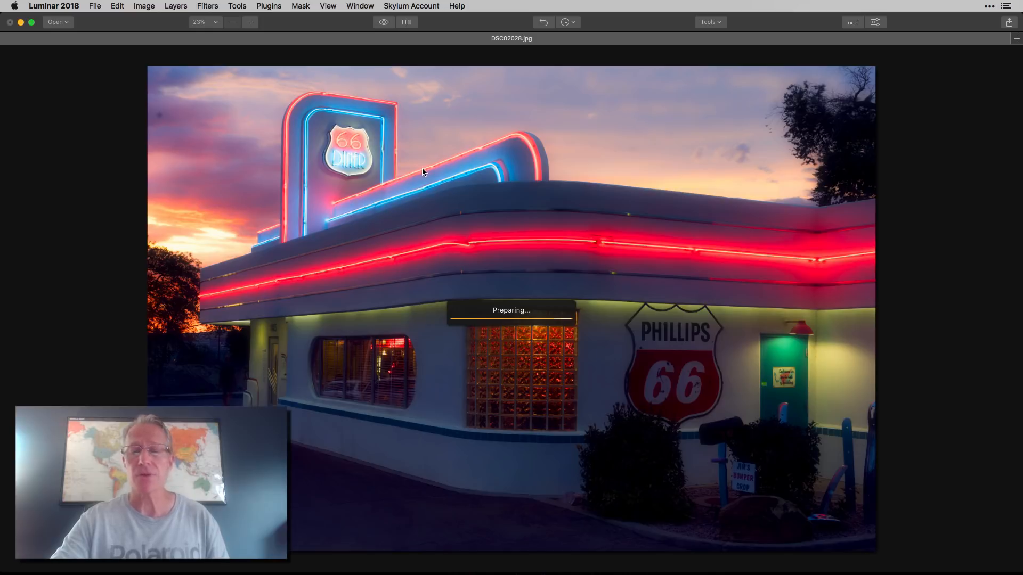
mouse_move(216, 152)
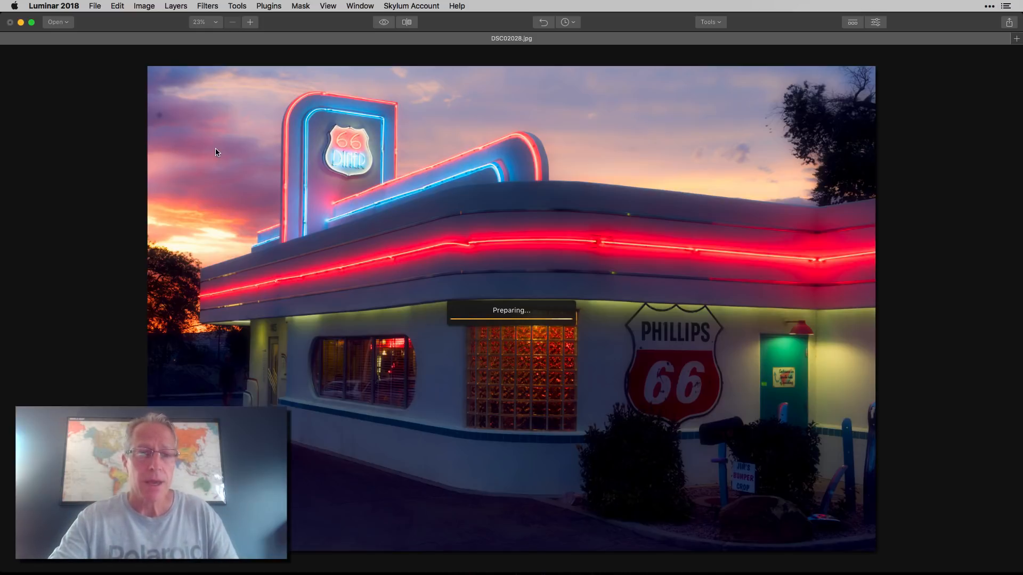
mouse_move(181, 150)
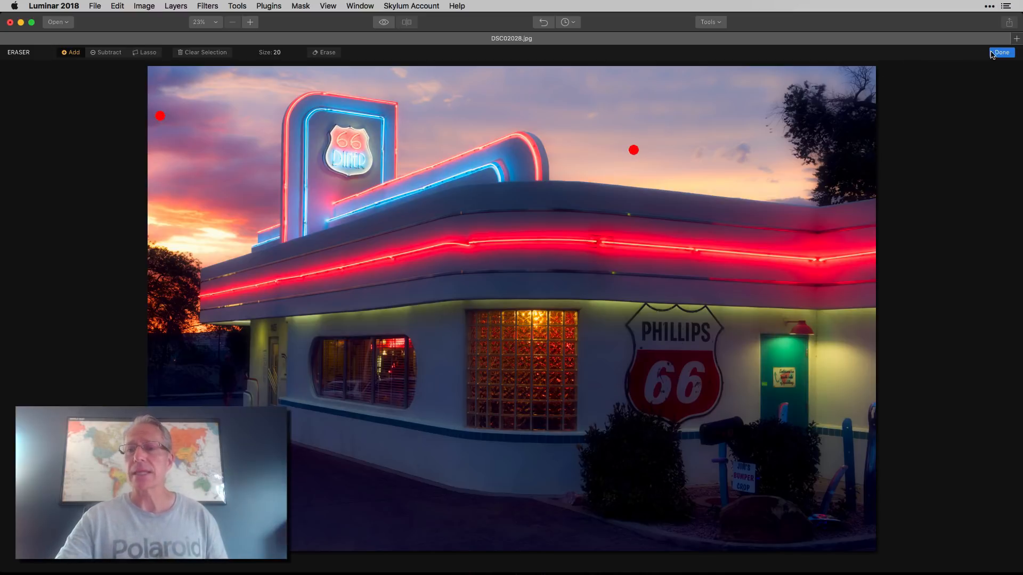
click(1002, 52)
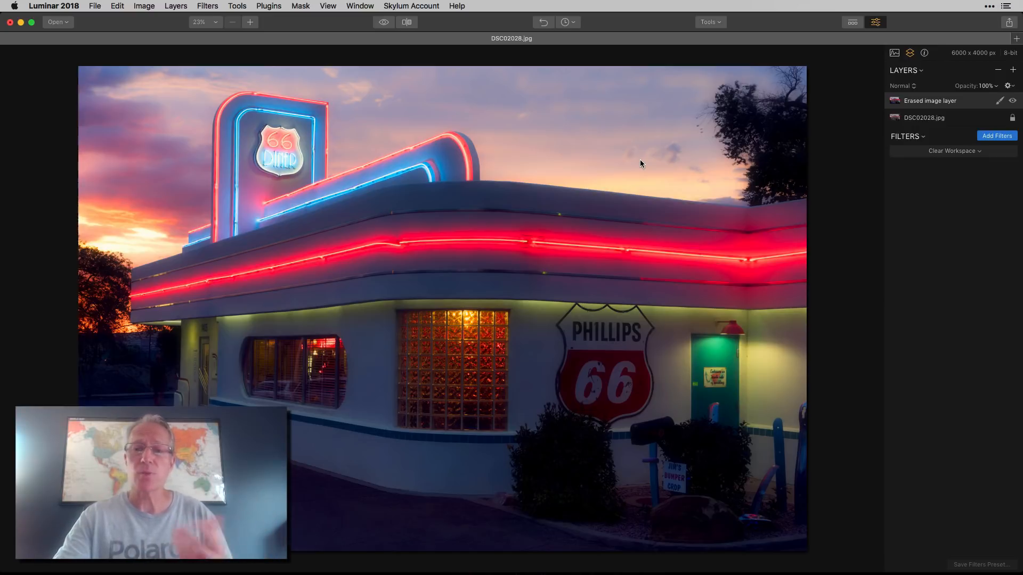
Crop with about -1.21° rotation to level the building, giving 5817 × 3878 px.
click(708, 21)
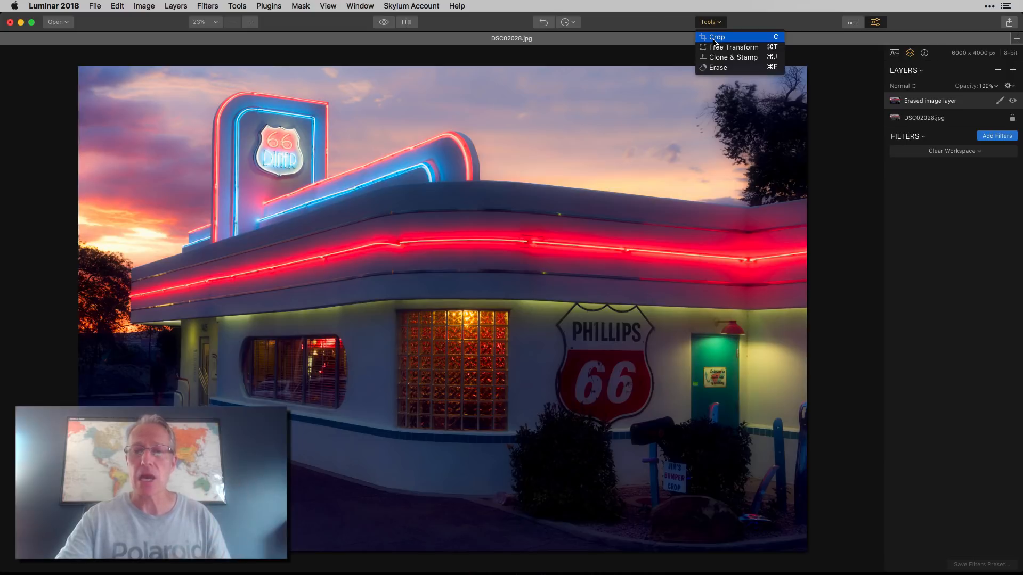
click(715, 36)
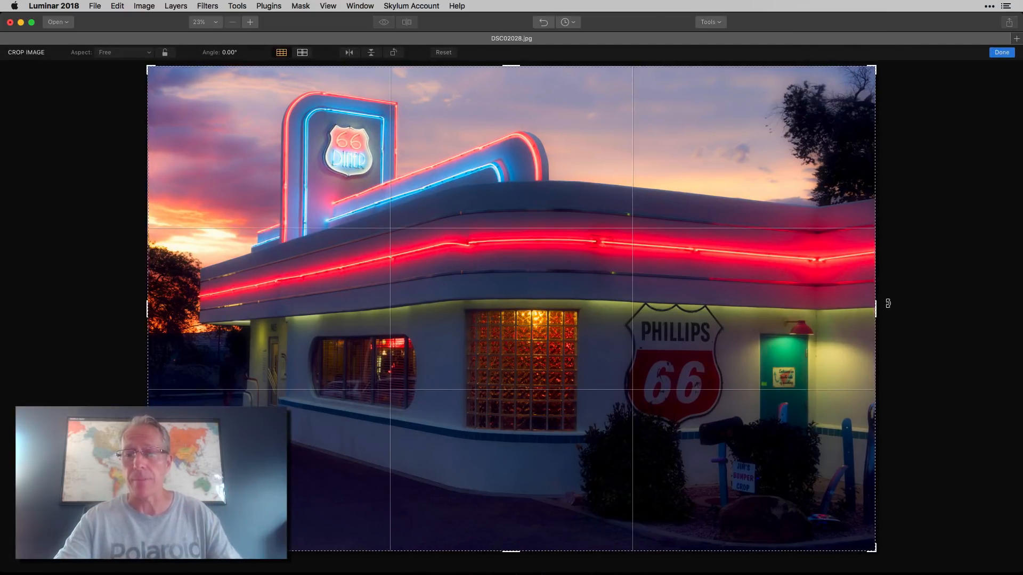
click(124, 52)
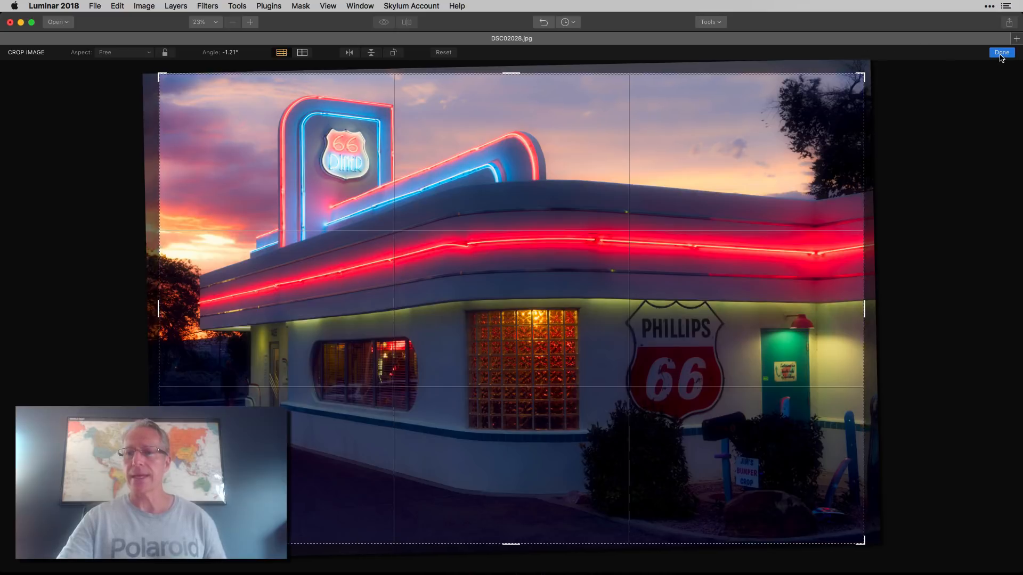
click(1001, 52)
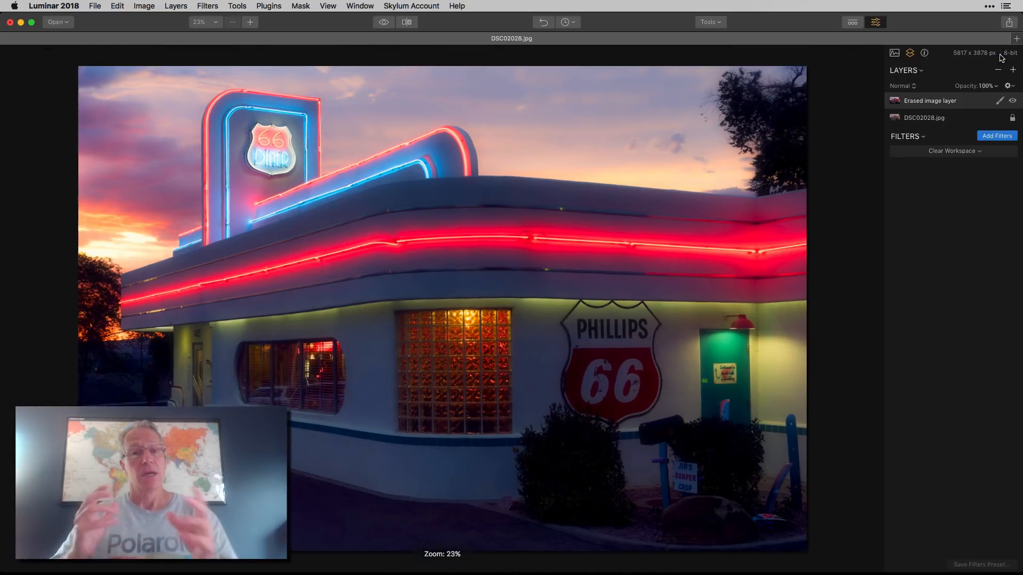